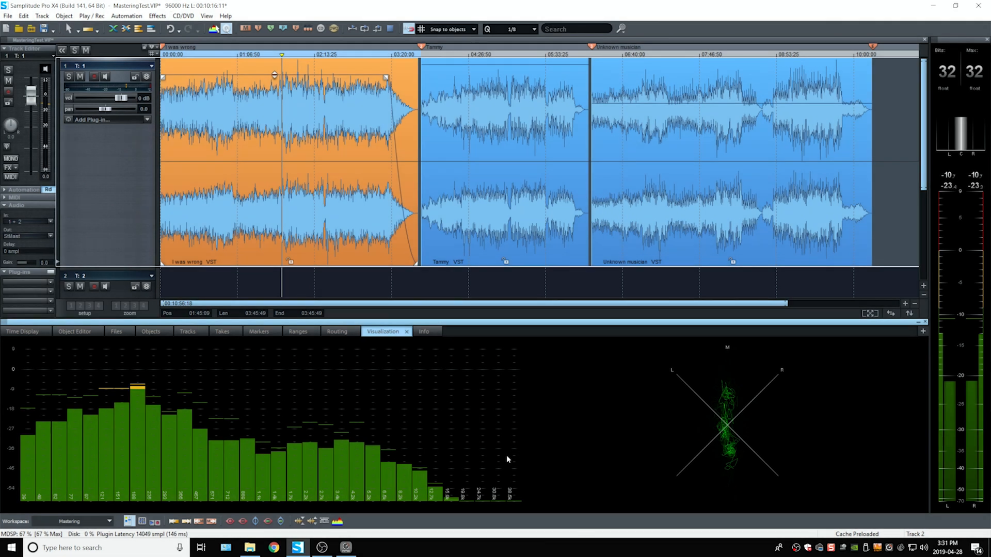
mouse_move(510, 462)
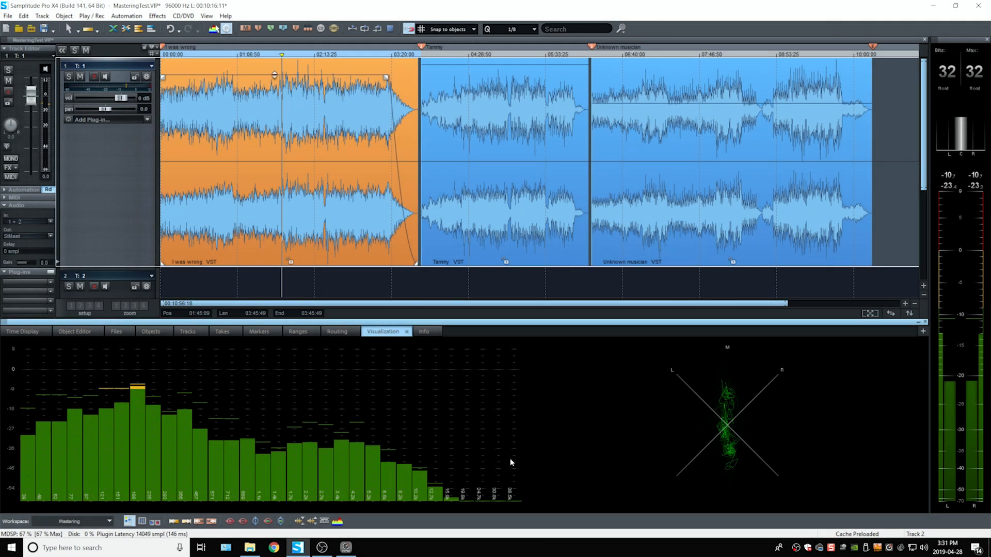
mouse_move(585, 449)
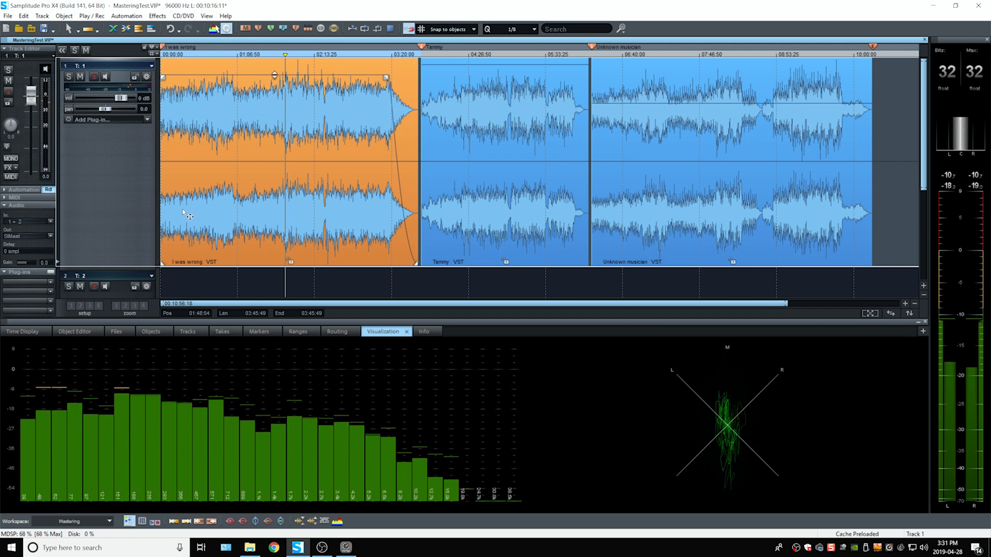
mouse_move(202, 245)
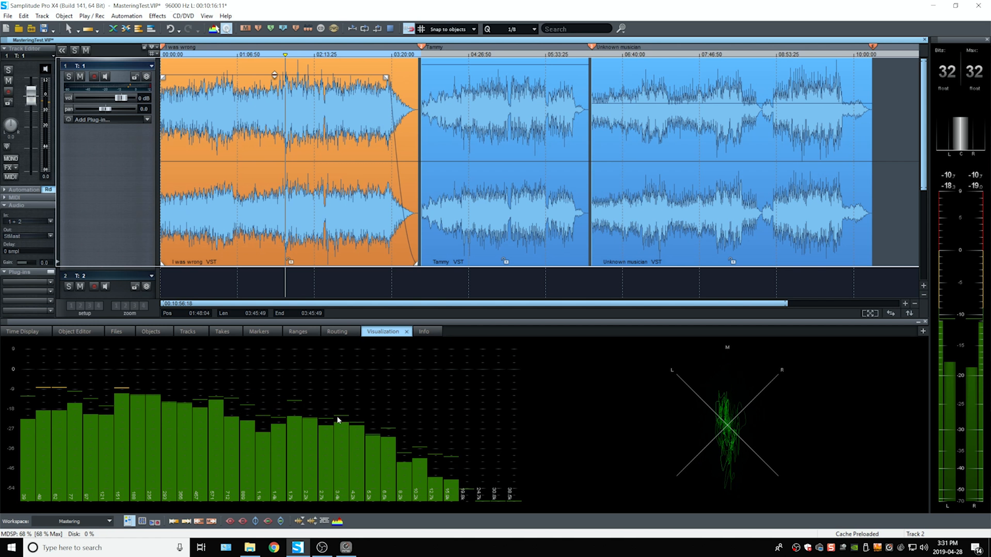
mouse_move(403, 432)
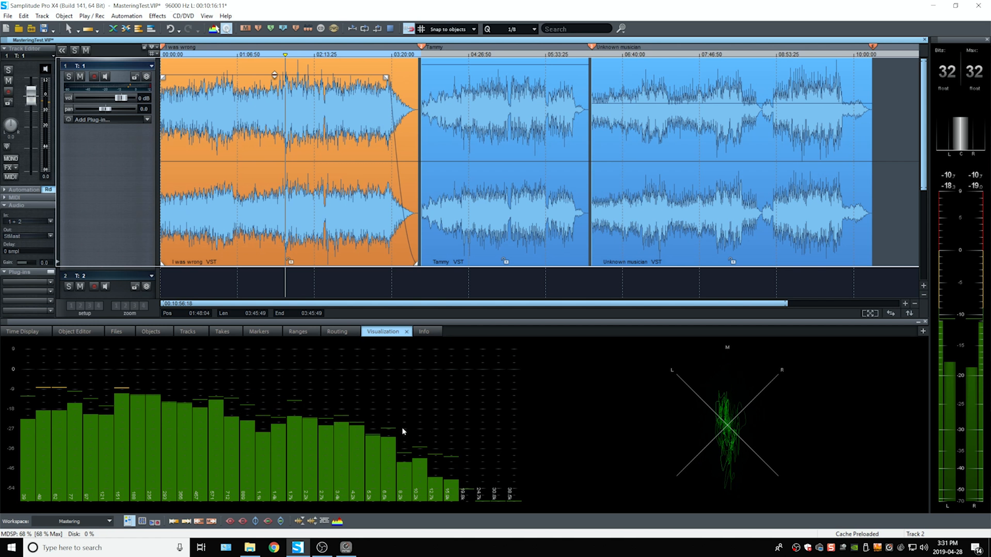
mouse_move(499, 470)
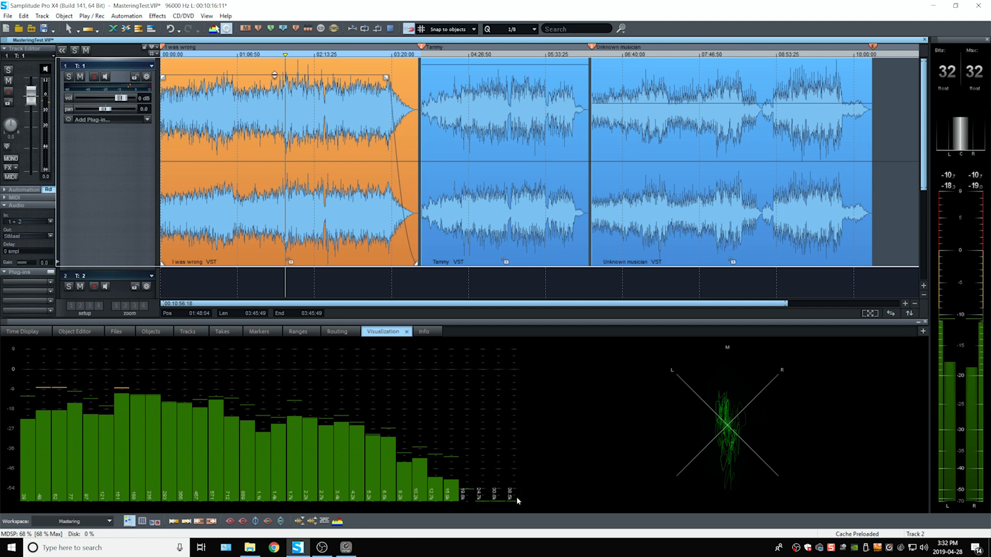
mouse_move(371, 392)
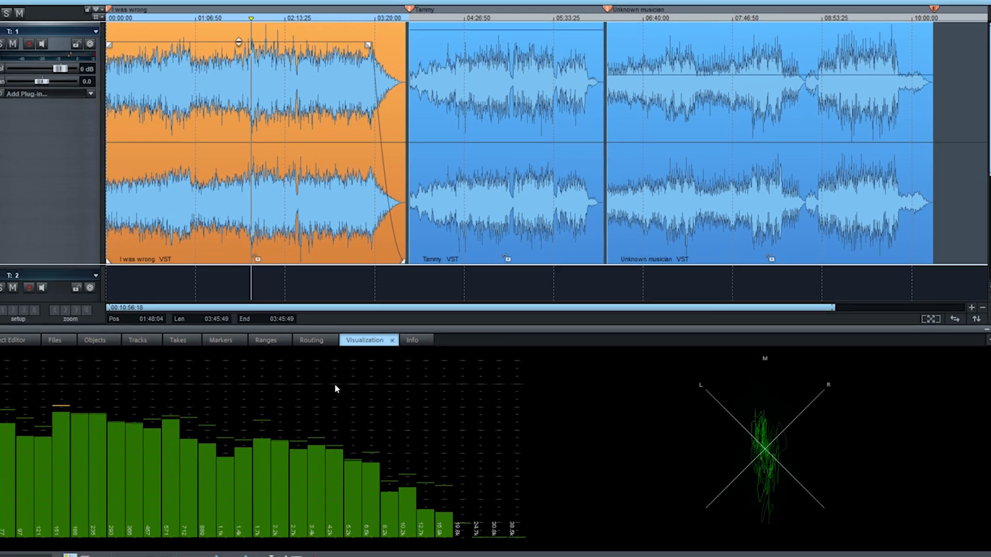
- Set the spectroscope's number of bands to 200 in Visualization Settings and start saving a preset
right_click(335, 389)
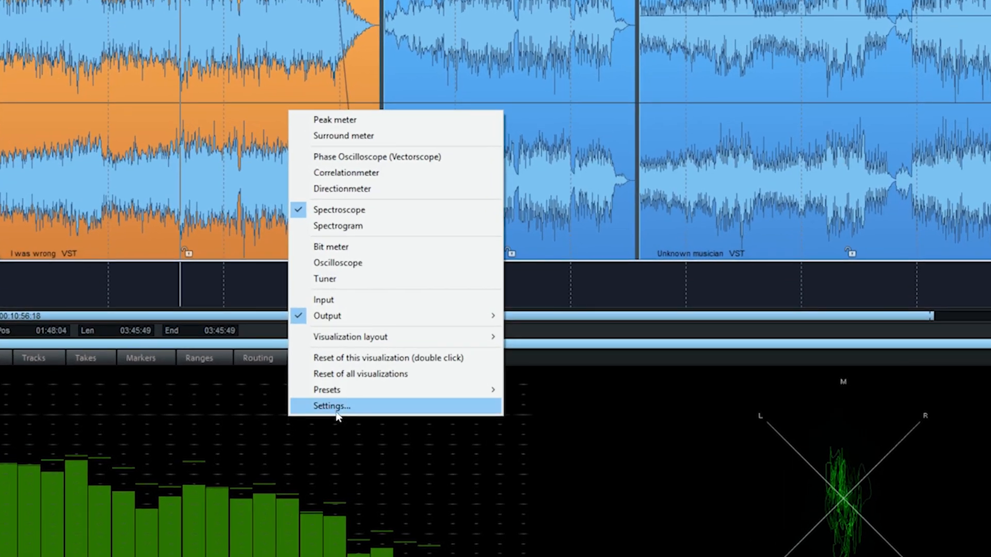
left_click(332, 405)
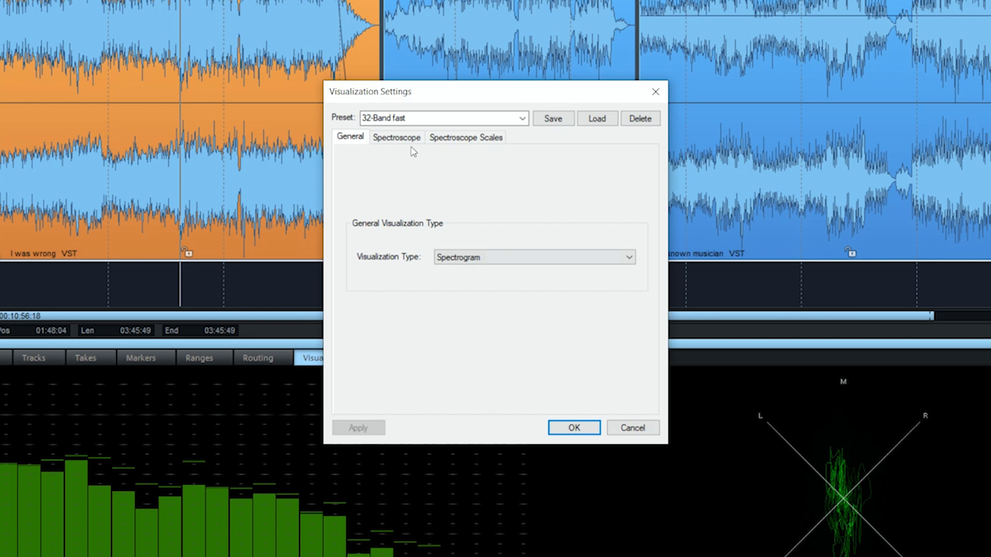
left_click(396, 137)
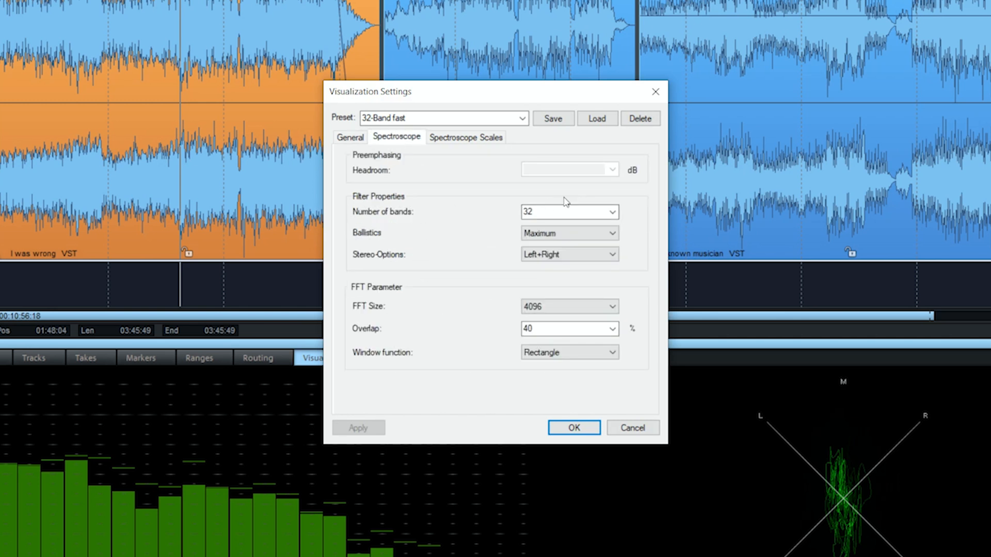
left_click(611, 211)
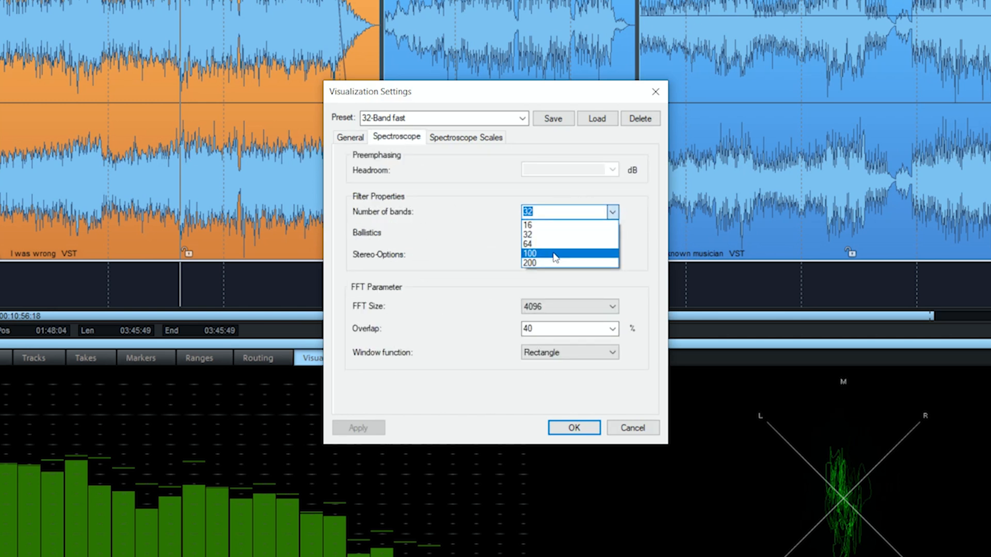
mouse_move(549, 264)
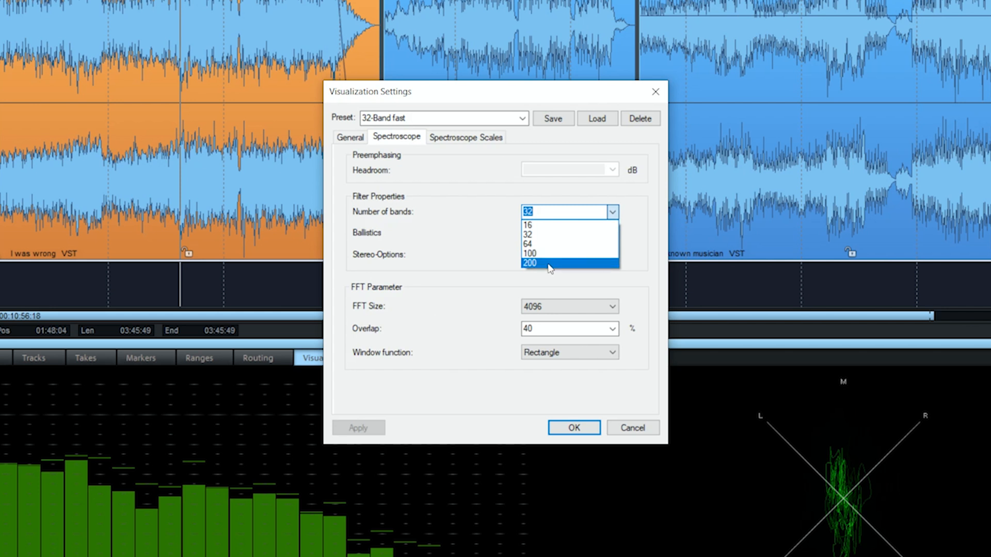
left_click(530, 263)
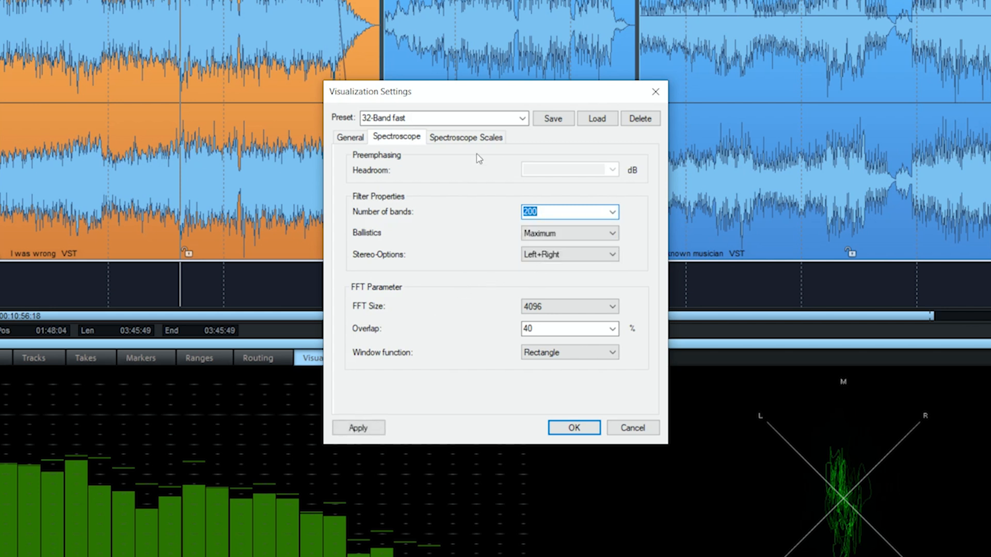
left_click(552, 118)
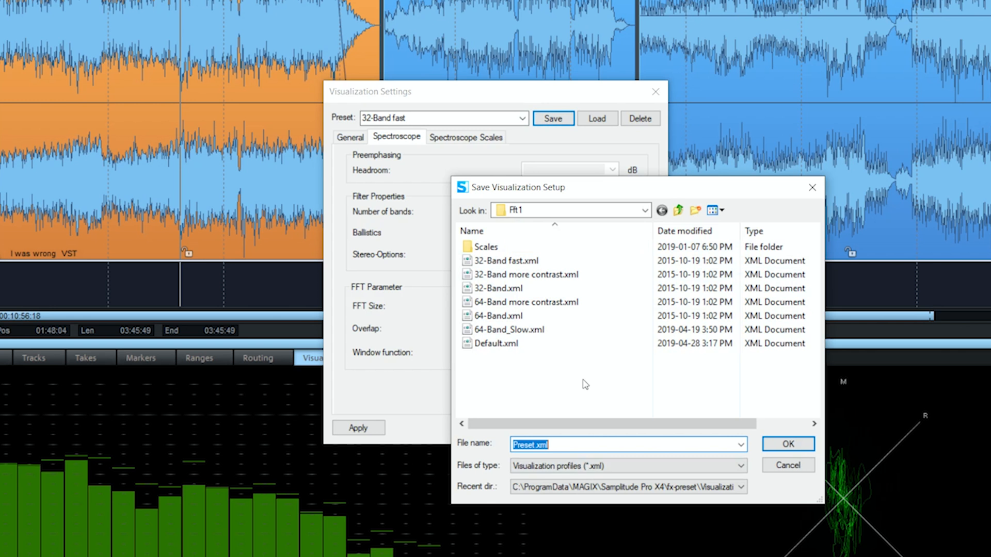
- Name the visualization preset '200 - Bands' and confirm the save
type("200")
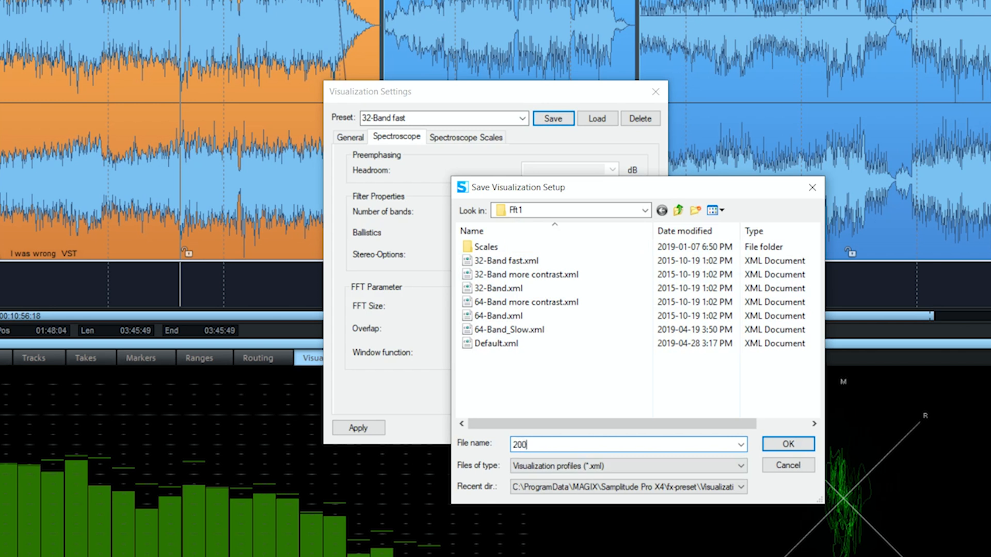
type("- Ban")
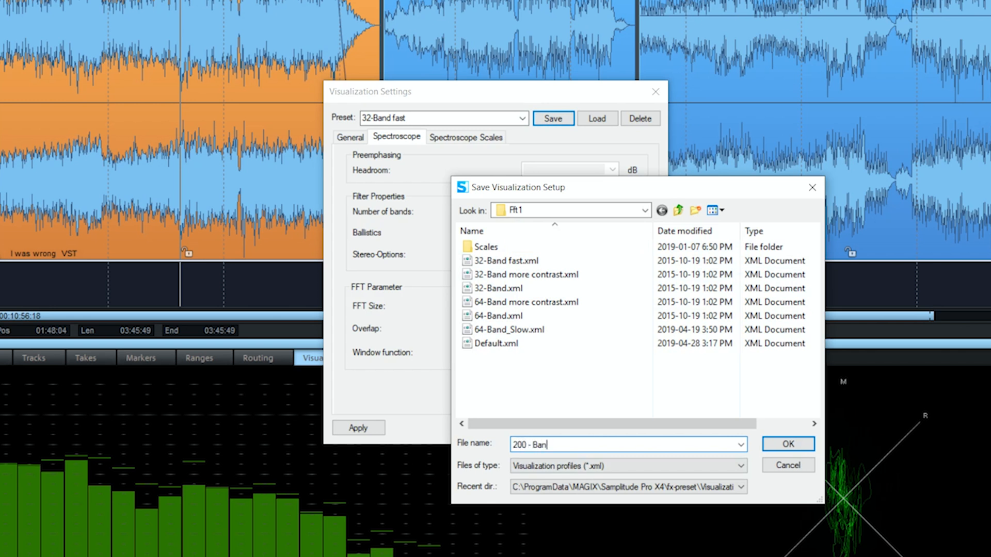
left_click(787, 443)
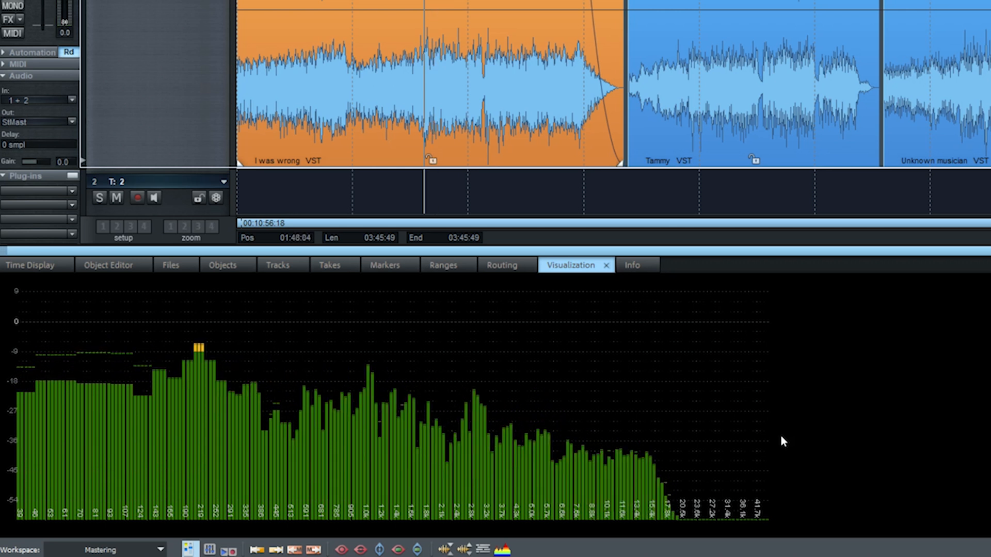
mouse_move(572, 371)
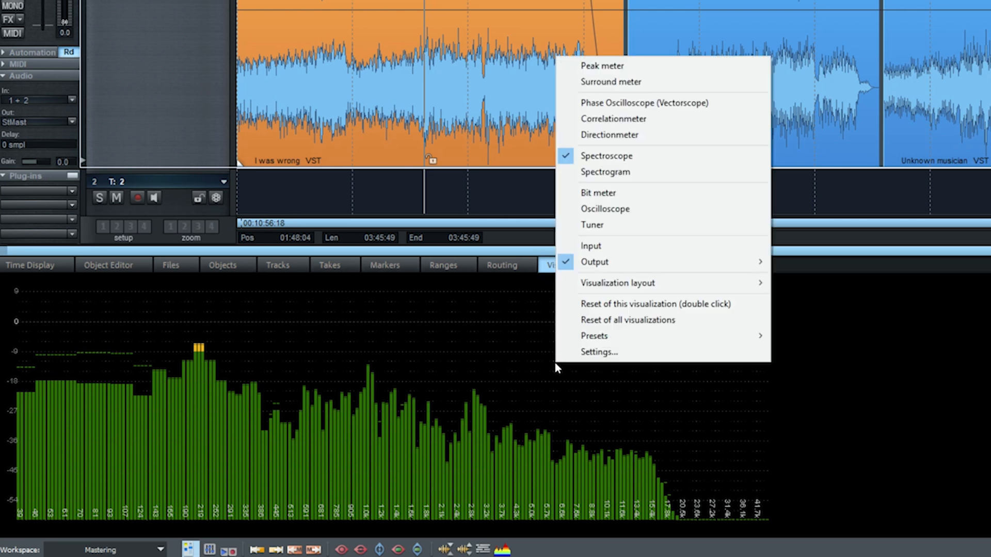
- Open the saved '200 - Bands.xml' preset in Notepad from the Save Visualization Setup dialog
left_click(598, 351)
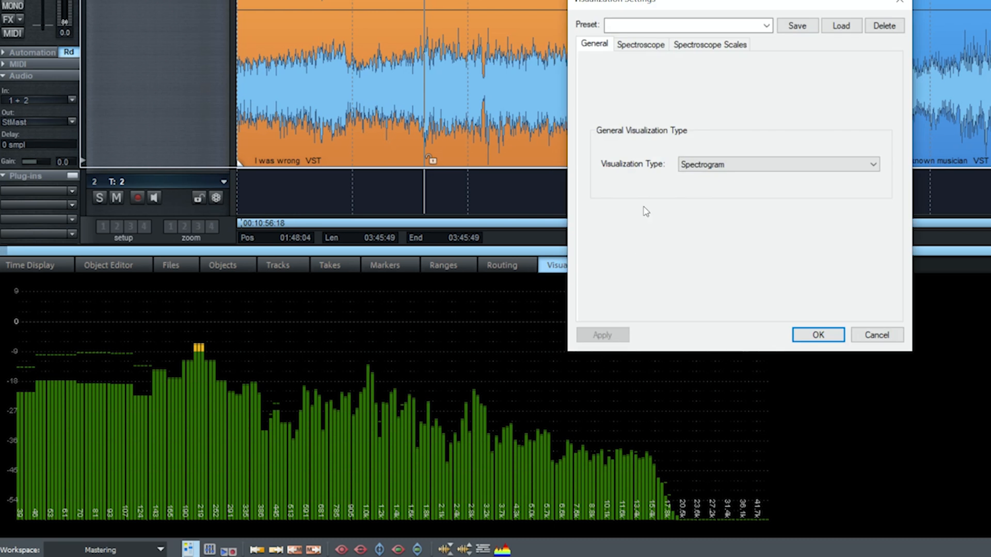
mouse_move(797, 26)
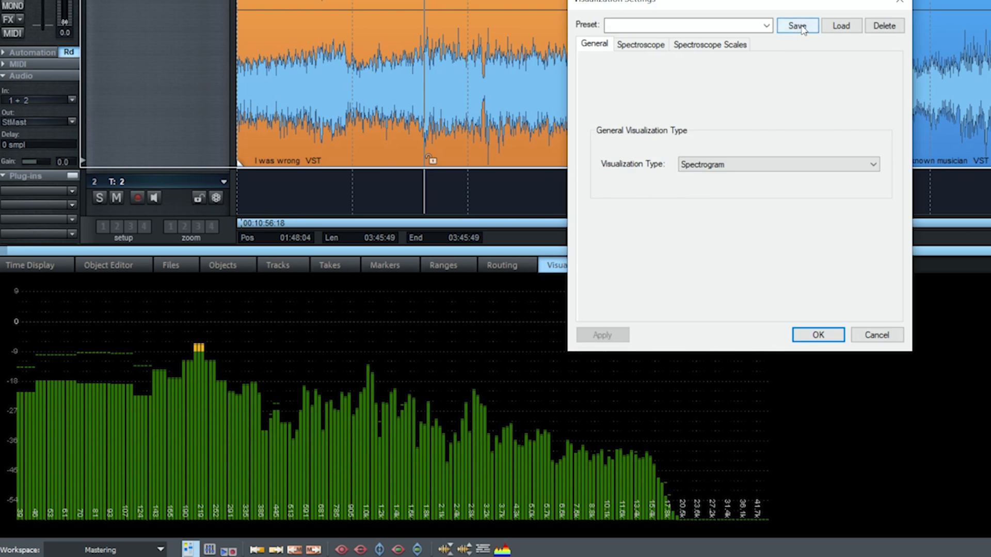
left_click(796, 26)
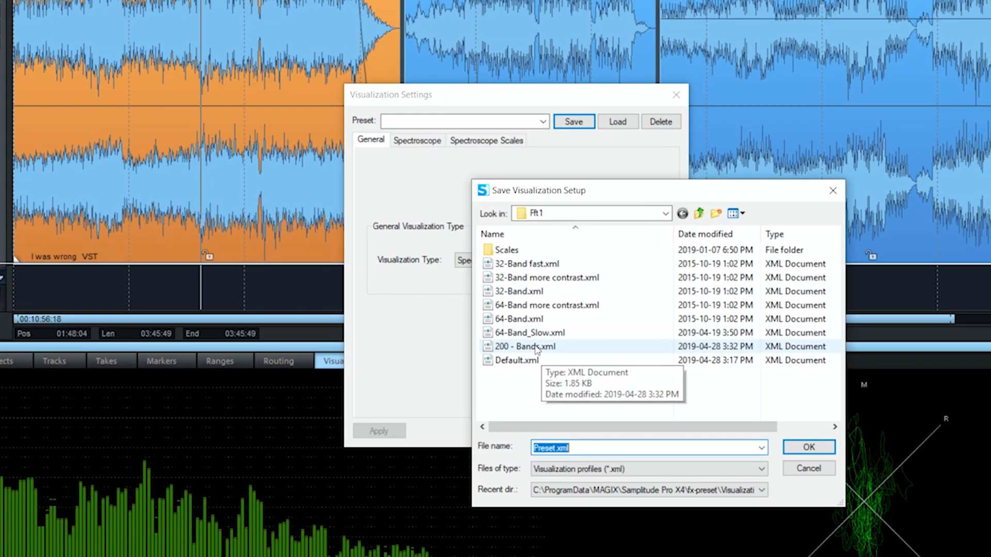
right_click(524, 346)
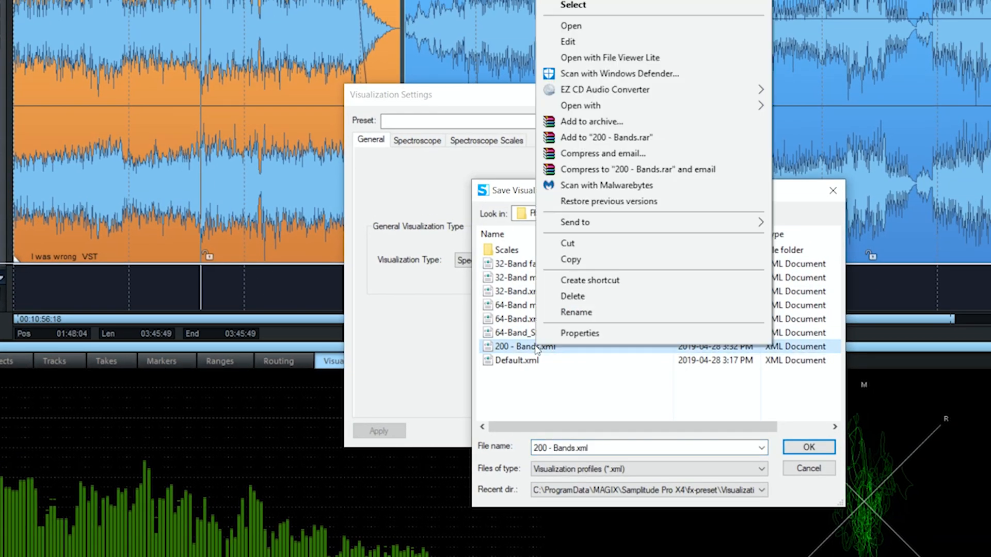
left_click(567, 42)
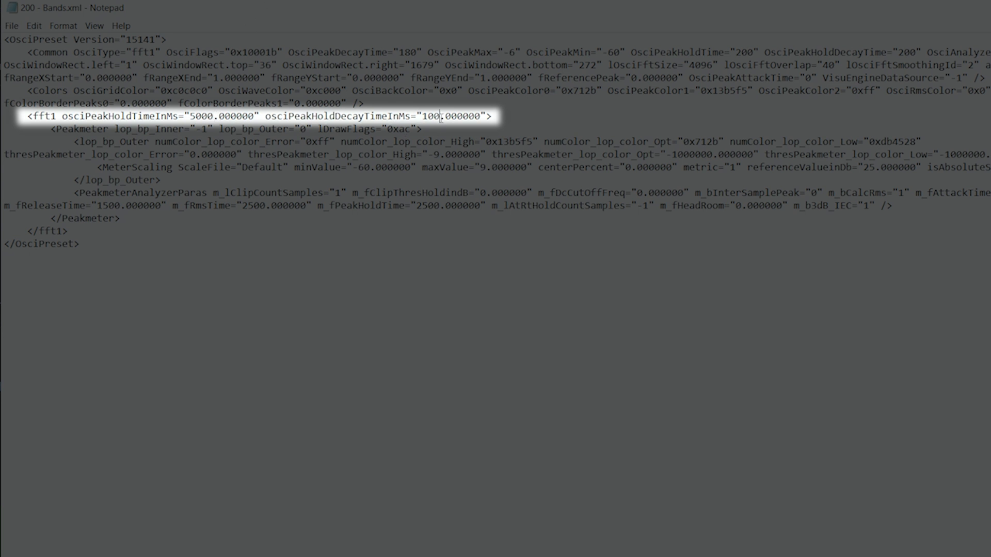
- Change osciPeakHoldDecayTimeInMs to 5000 and save as '200 - Bands Slow.xml'
double_click(431, 116)
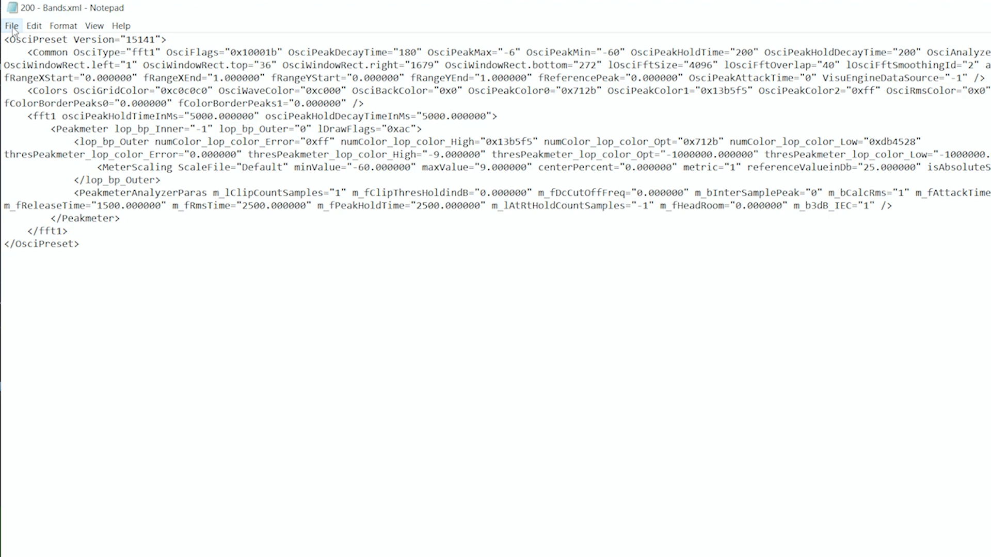
left_click(11, 26)
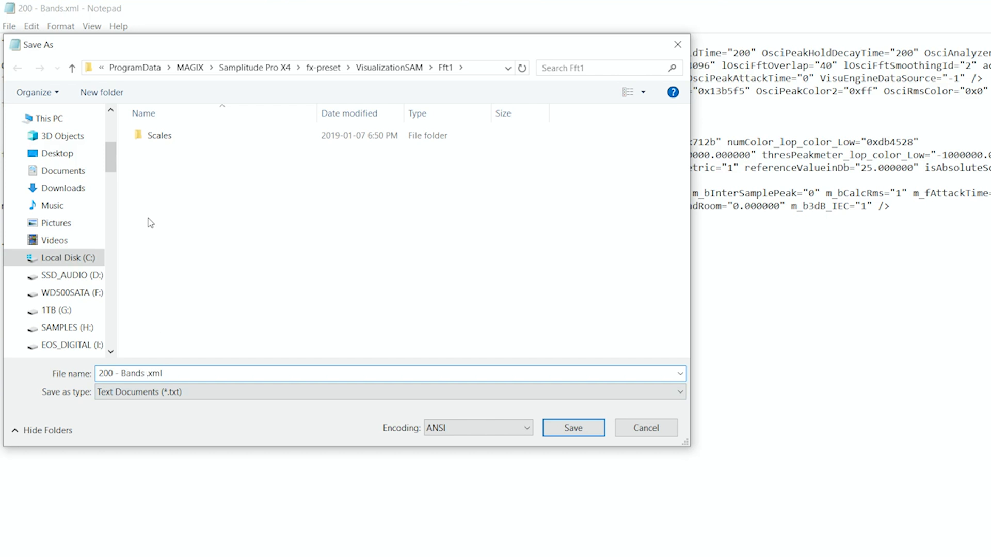
type("Slow")
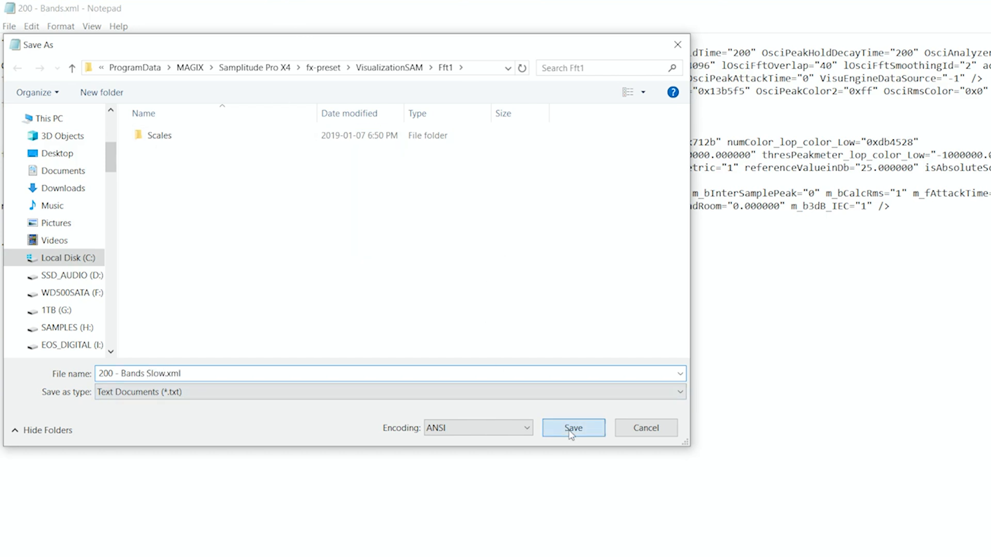
left_click(572, 429)
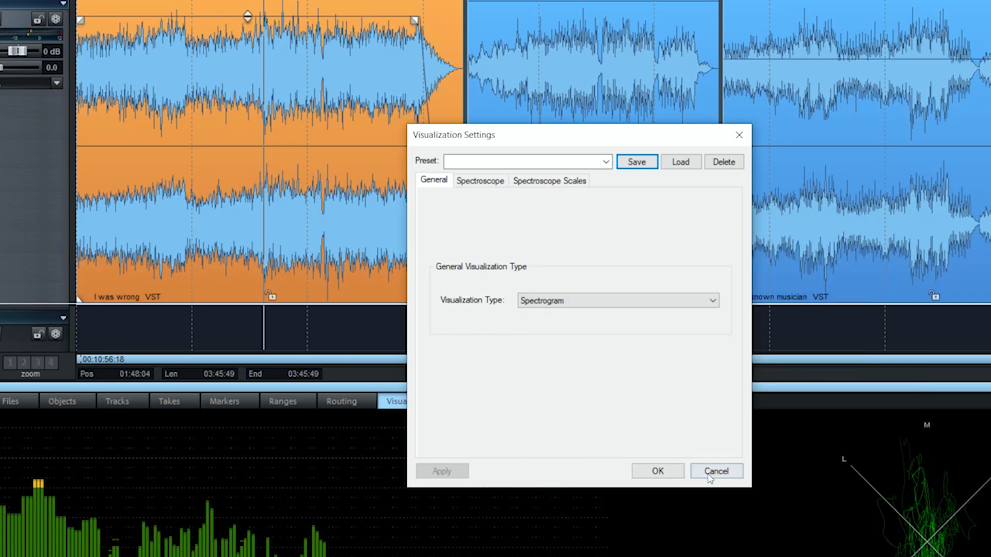
- Cancel Visualization Settings and choose the '200 - Bands Slow' preset for the spectroscope
left_click(715, 471)
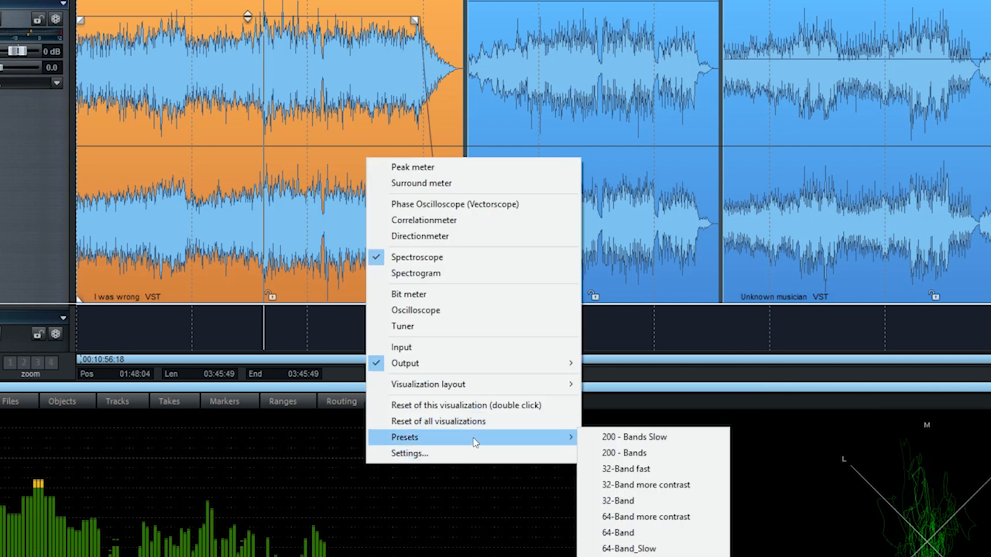
mouse_move(654, 437)
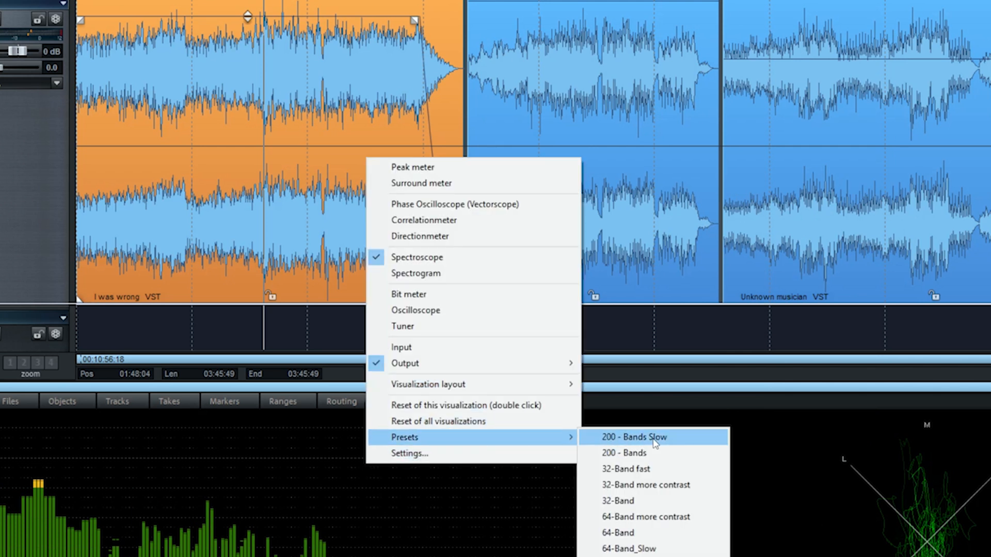
left_click(629, 437)
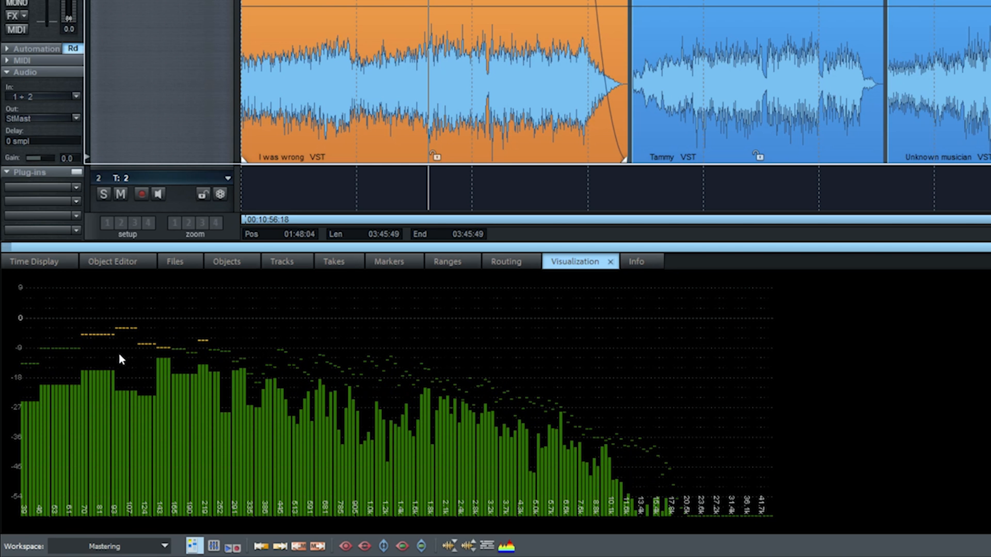
mouse_move(598, 448)
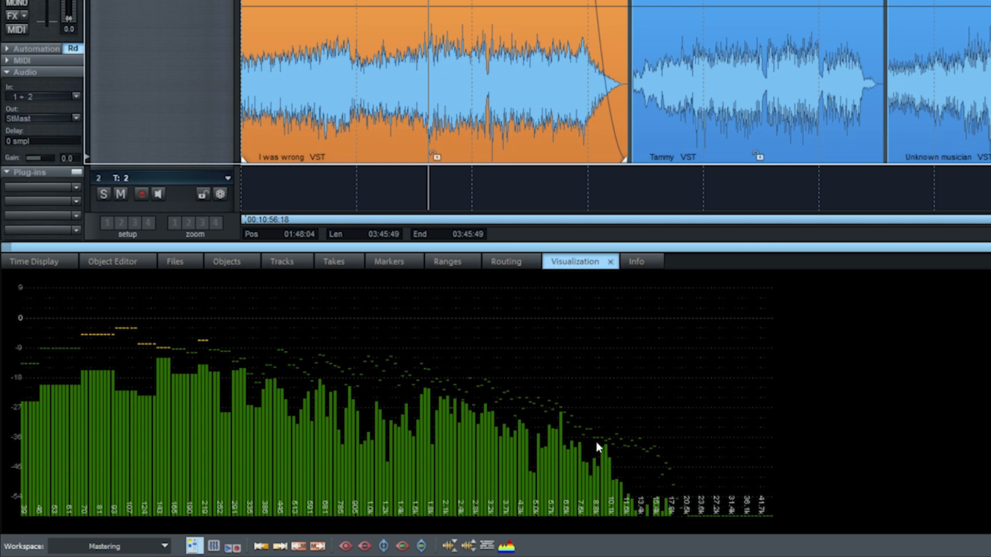
mouse_move(217, 373)
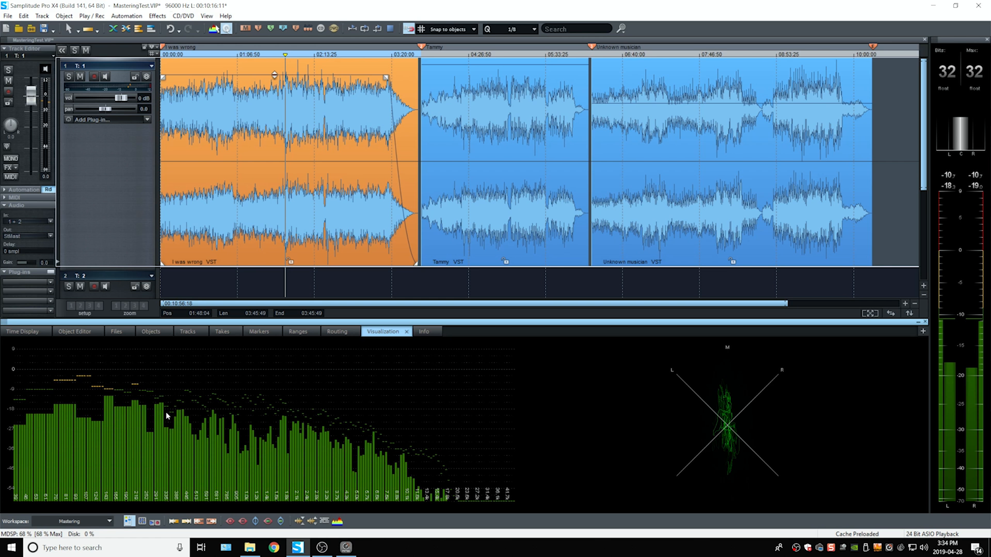
mouse_move(268, 458)
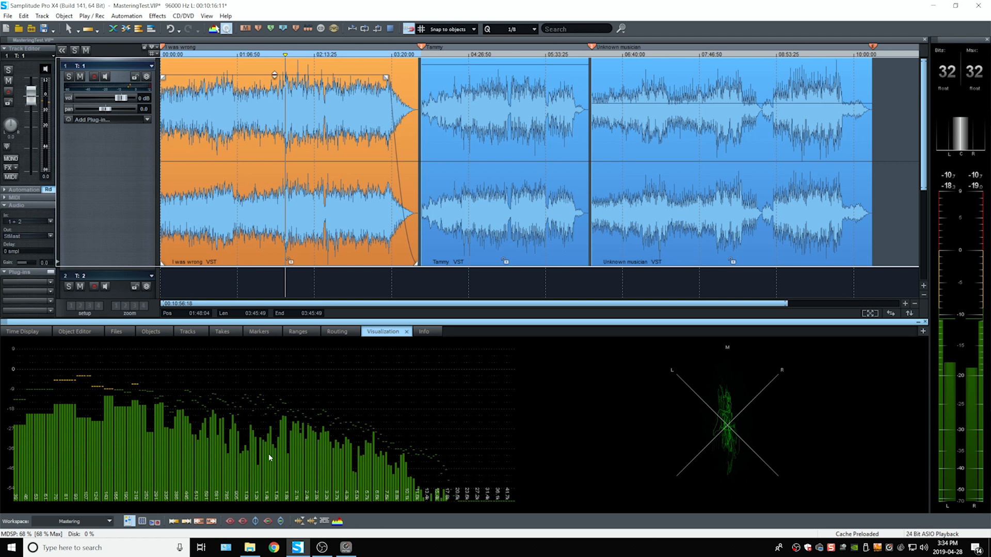
mouse_move(208, 451)
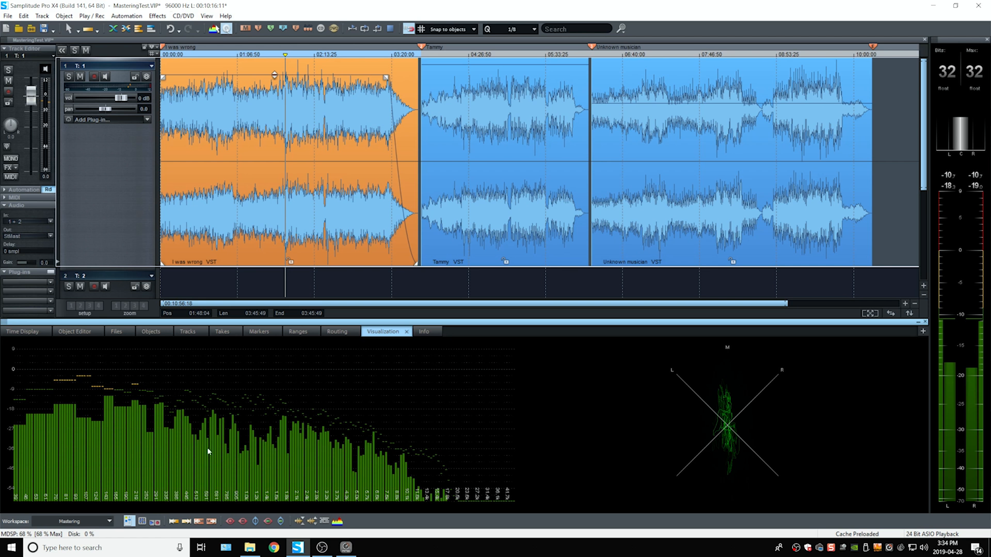
mouse_move(313, 464)
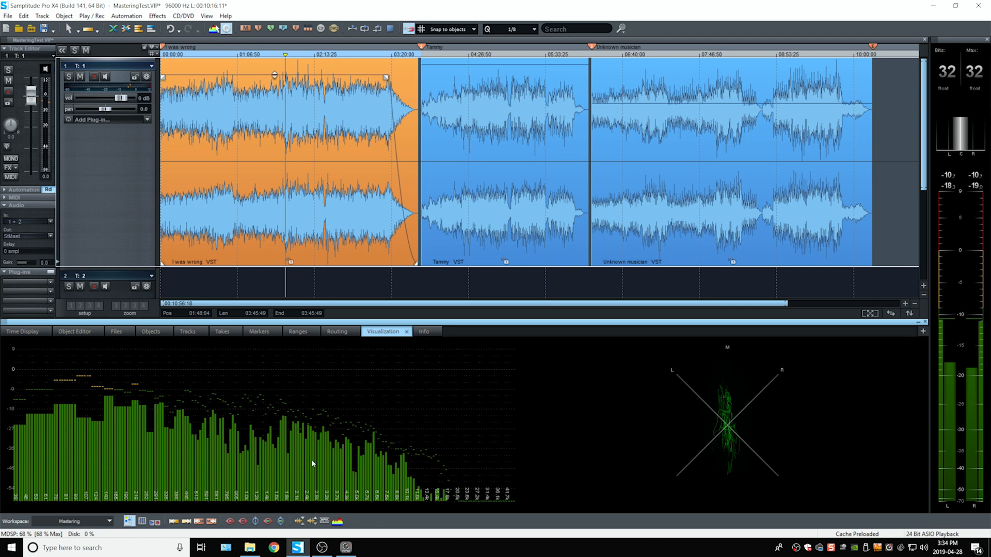
mouse_move(345, 442)
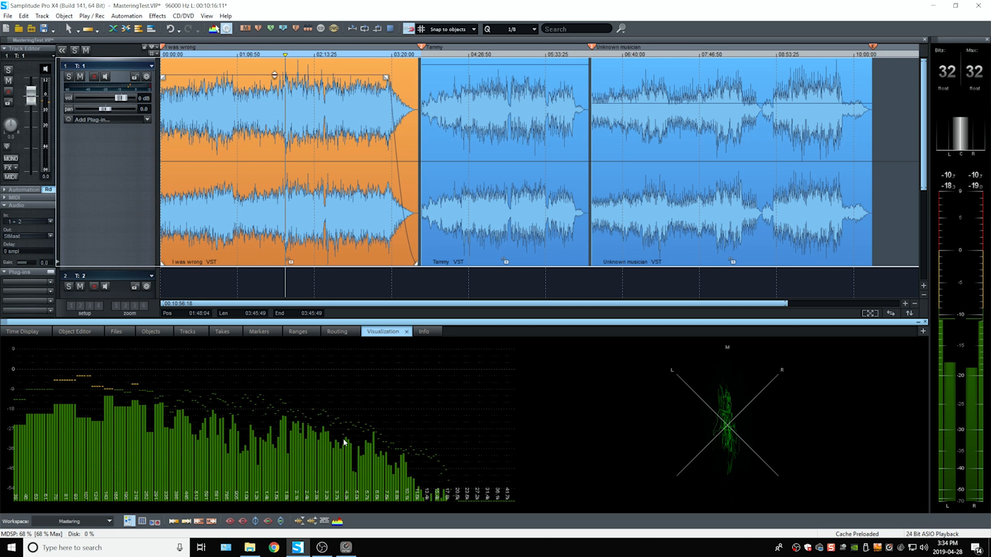